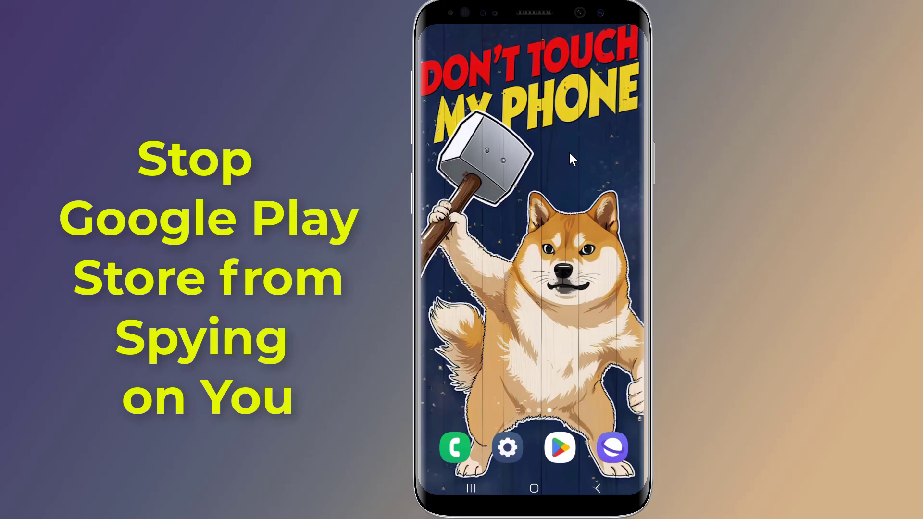
mouse_move(583, 176)
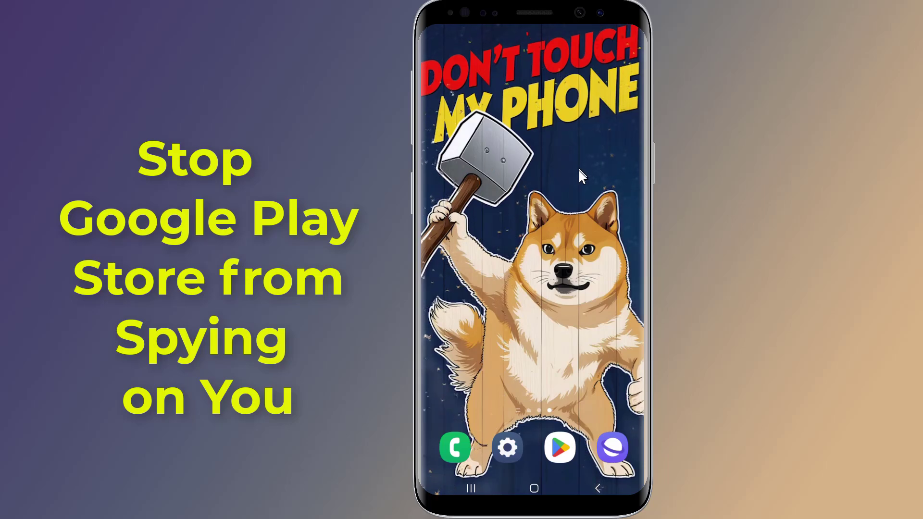
mouse_move(560, 184)
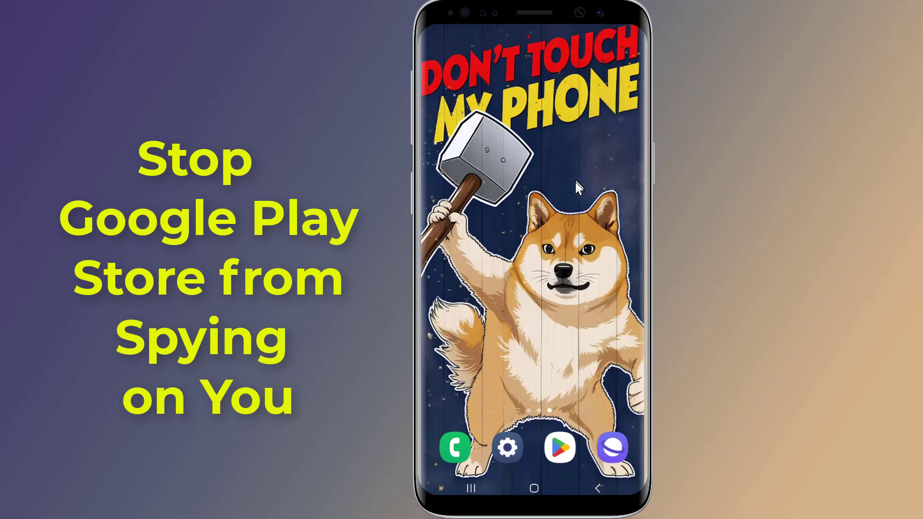
mouse_move(556, 315)
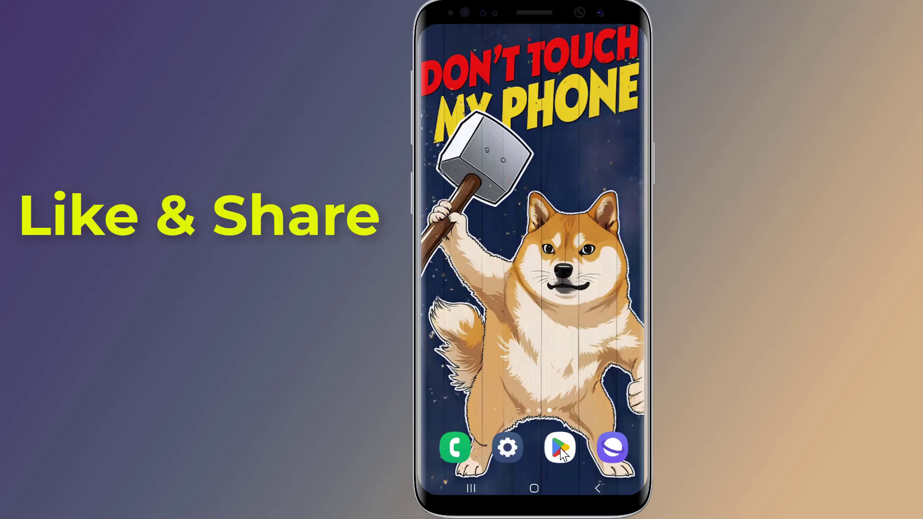
Step: Launch Google Play Store from the dock and open the account menu from the avatar
click(559, 448)
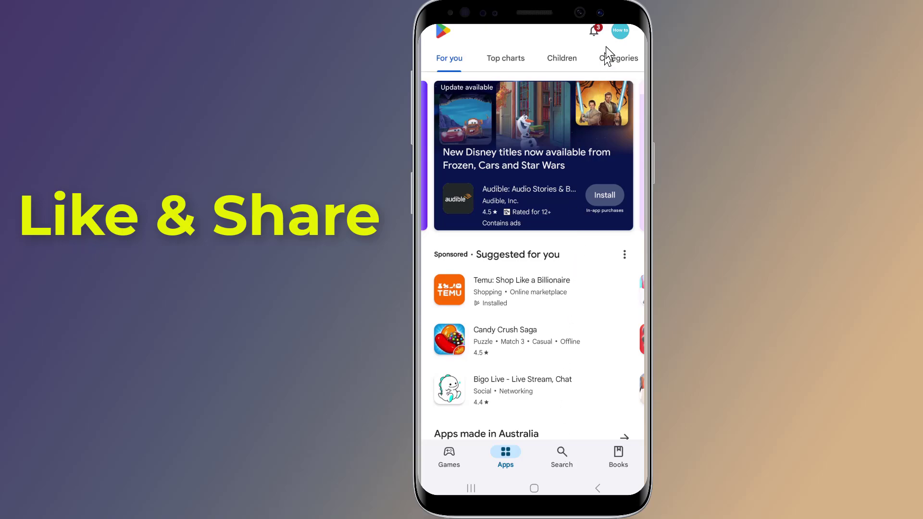
mouse_move(622, 37)
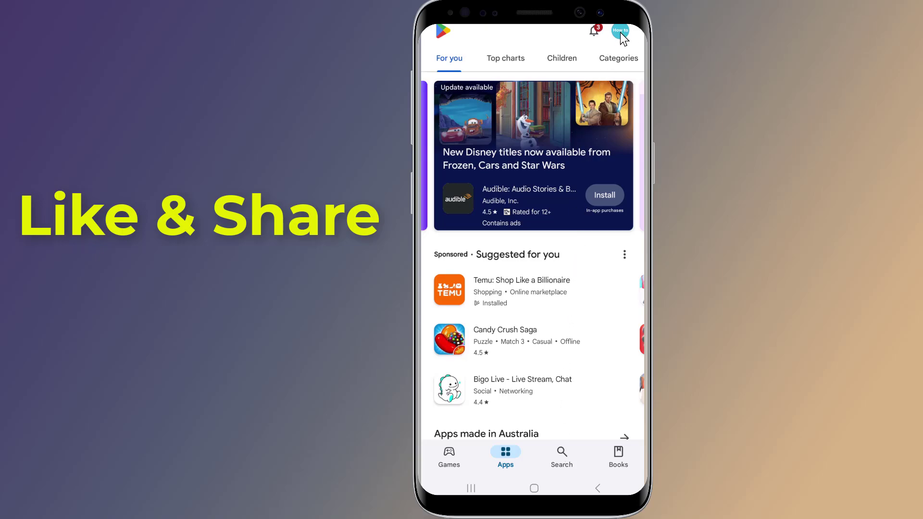
click(619, 31)
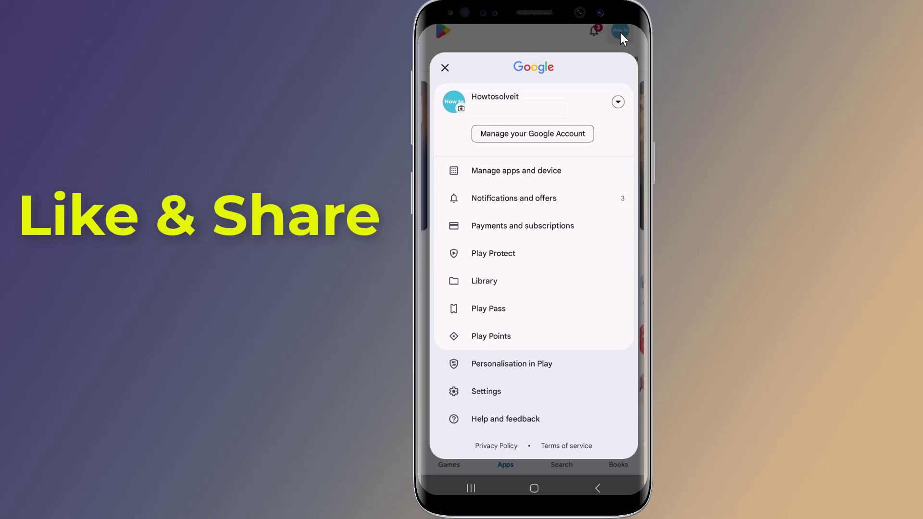
mouse_move(618, 55)
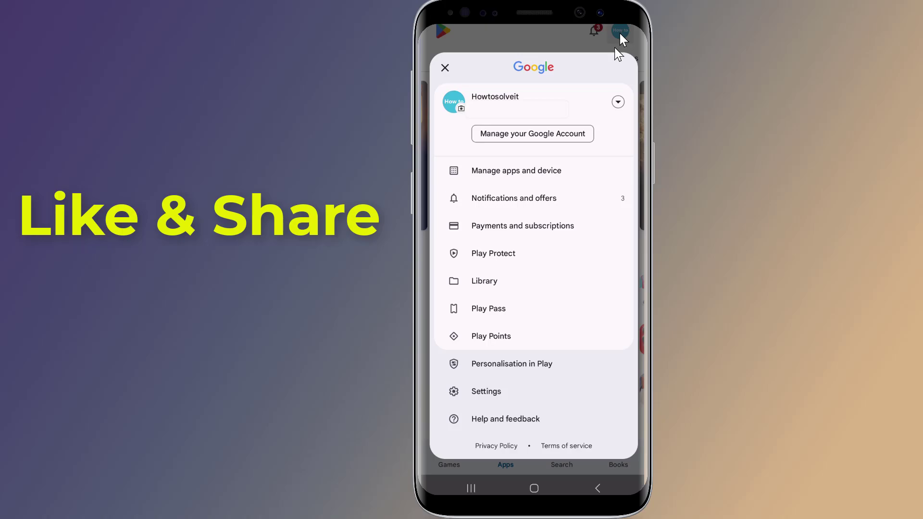
mouse_move(497, 395)
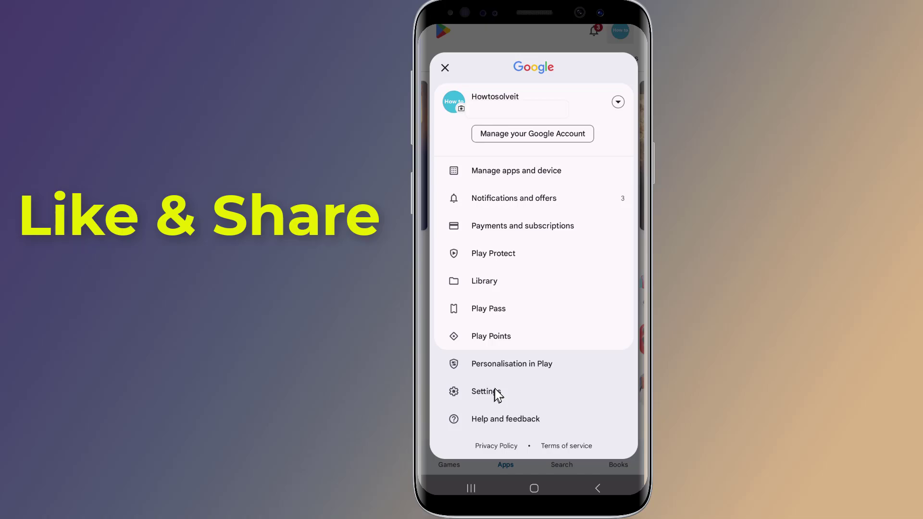
Step: Switch App install optimisation off under General settings, then go back to the home feed
click(483, 391)
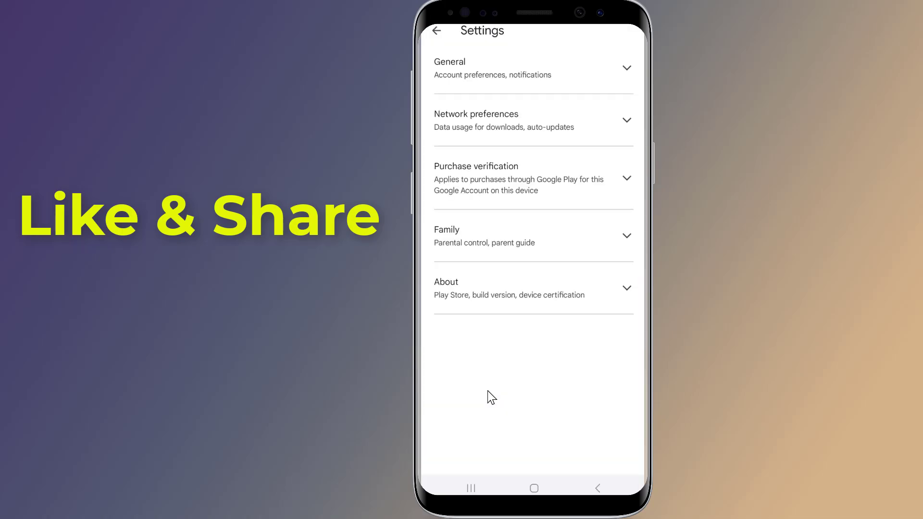
mouse_move(465, 78)
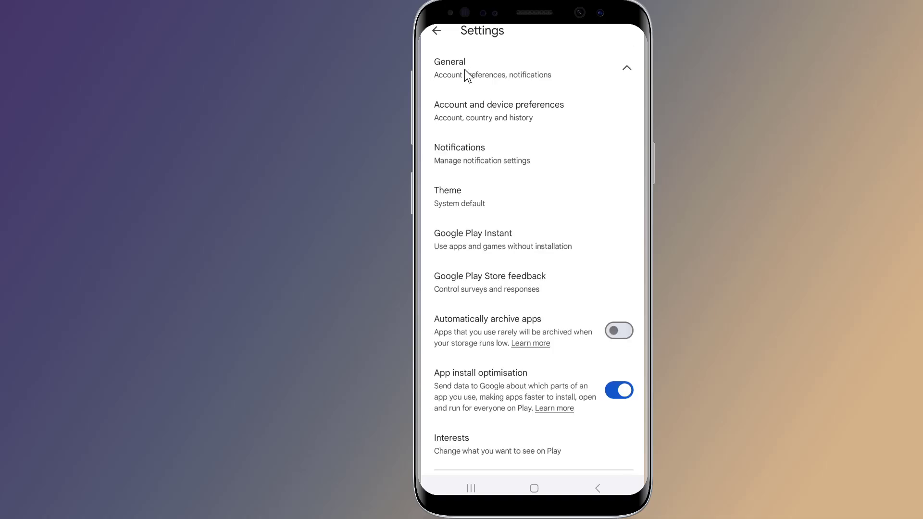
mouse_move(450, 381)
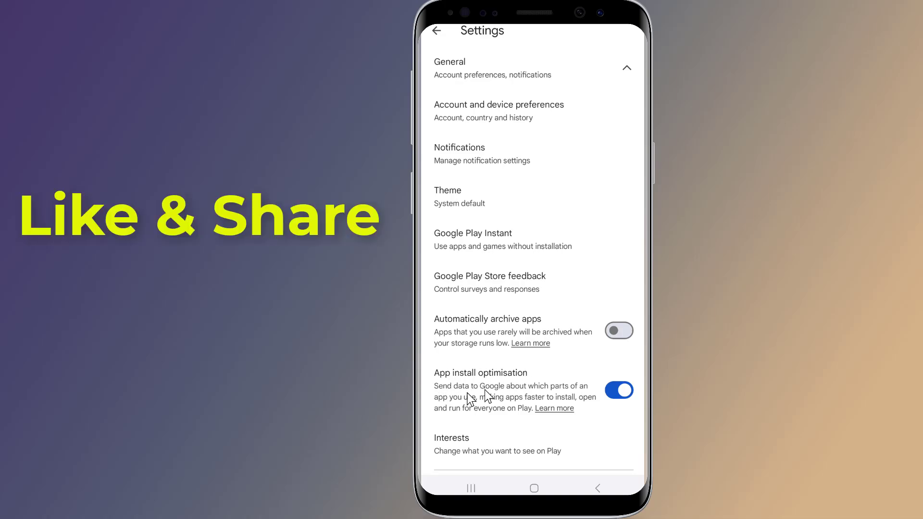
mouse_move(538, 391)
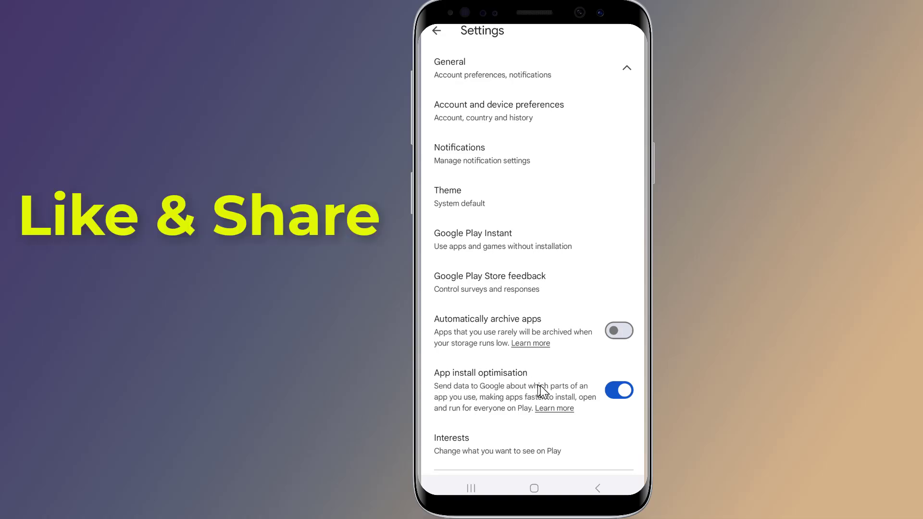
mouse_move(466, 409)
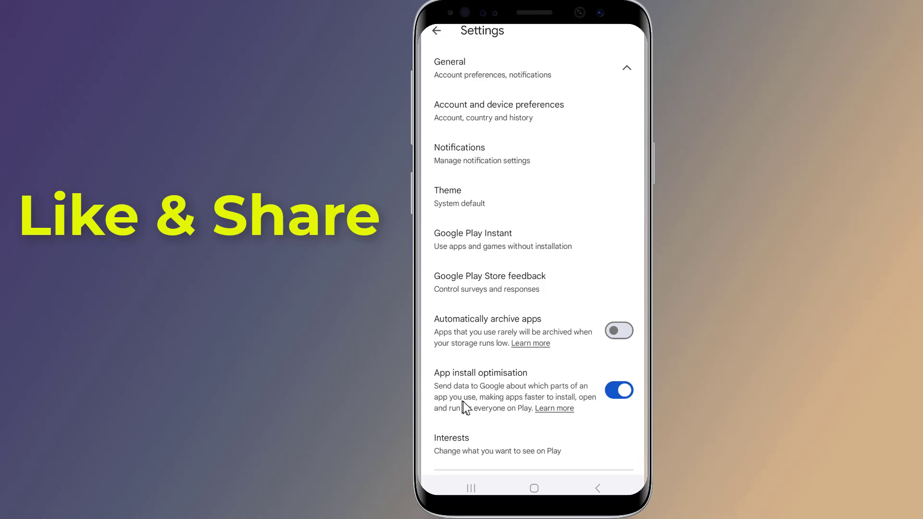
mouse_move(559, 407)
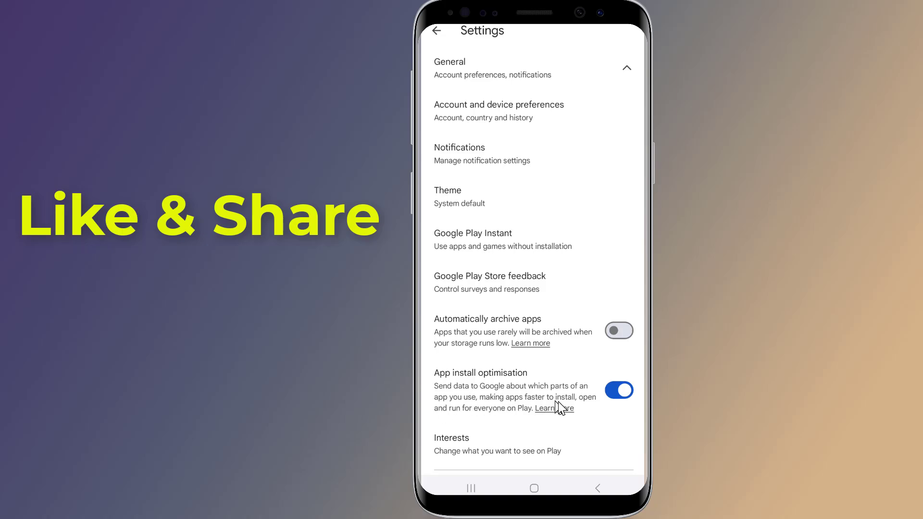
mouse_move(545, 422)
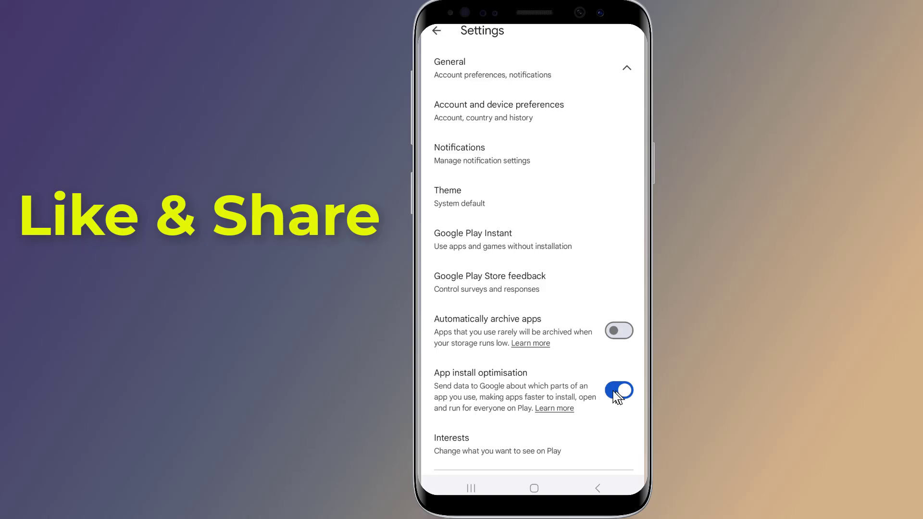
click(619, 390)
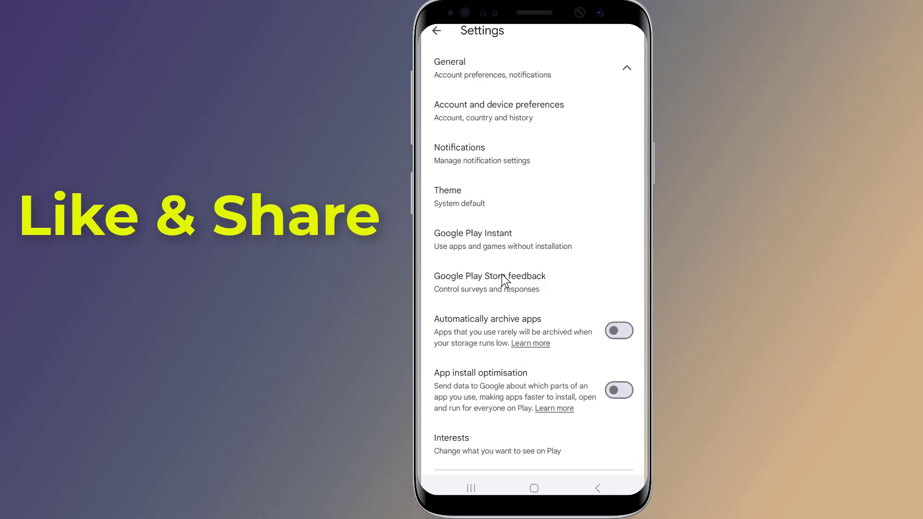
mouse_move(440, 36)
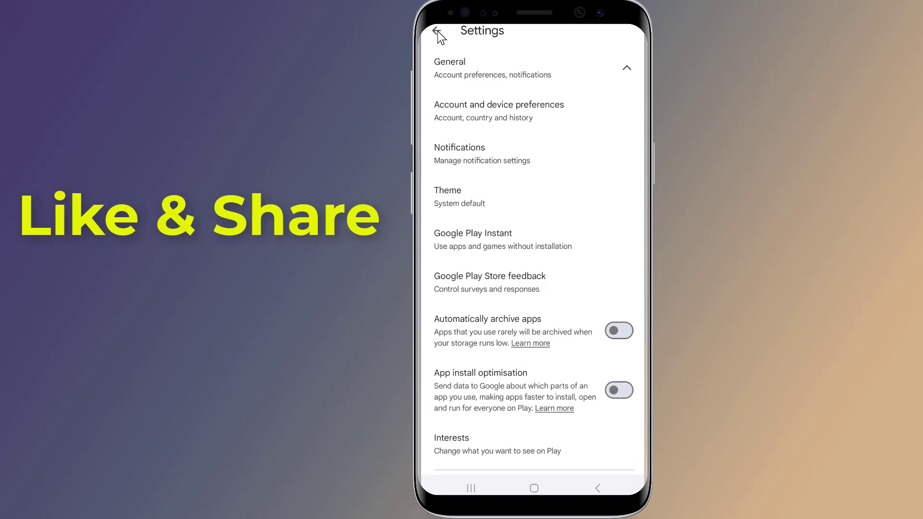
click(438, 32)
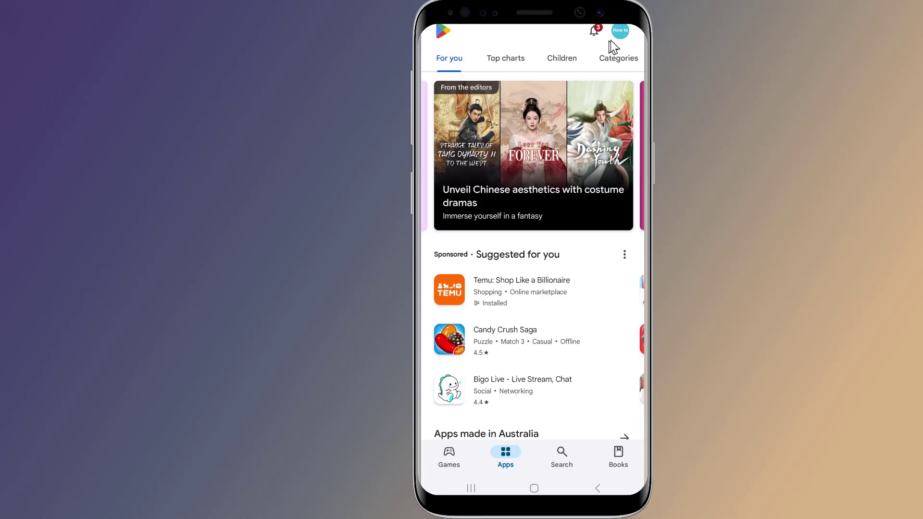
Step: Open Play Protect from the account menu to see the no-harmful-apps report
click(620, 31)
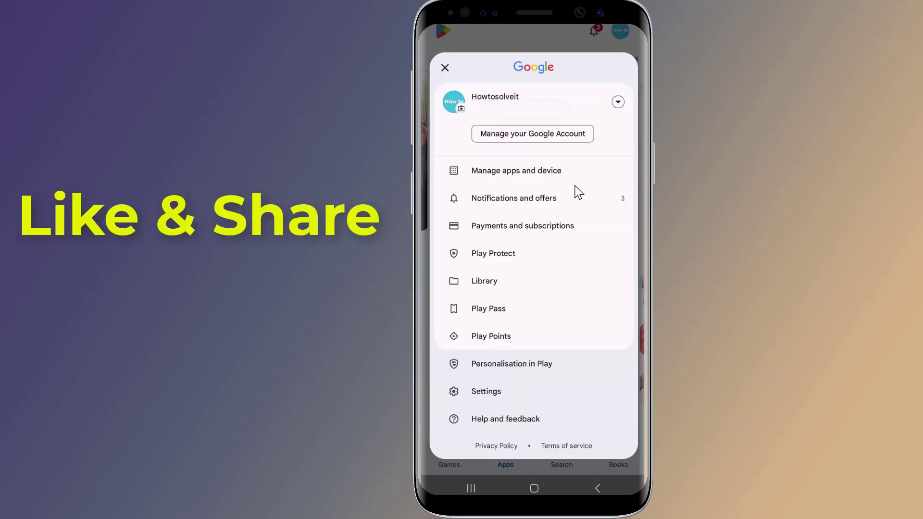
mouse_move(494, 258)
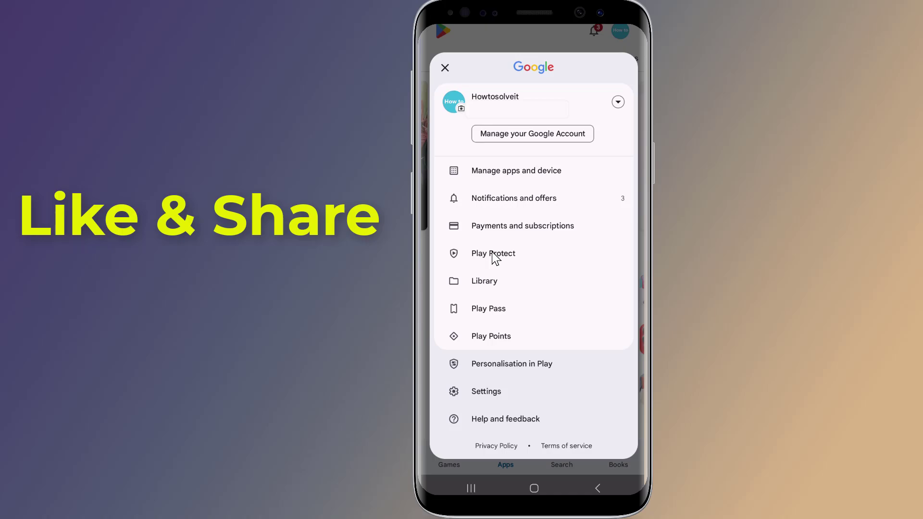
click(493, 253)
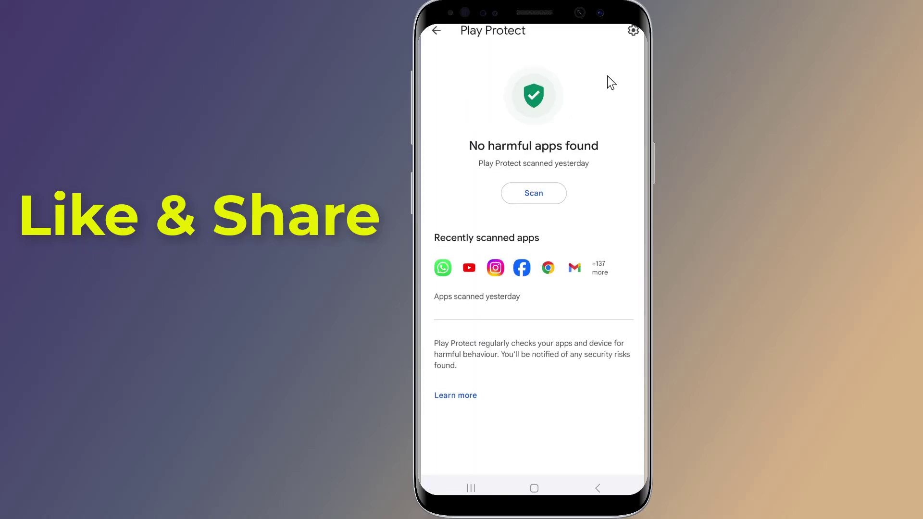
Step: Open Play Protect settings and switch off Improve harmful app detection
click(633, 31)
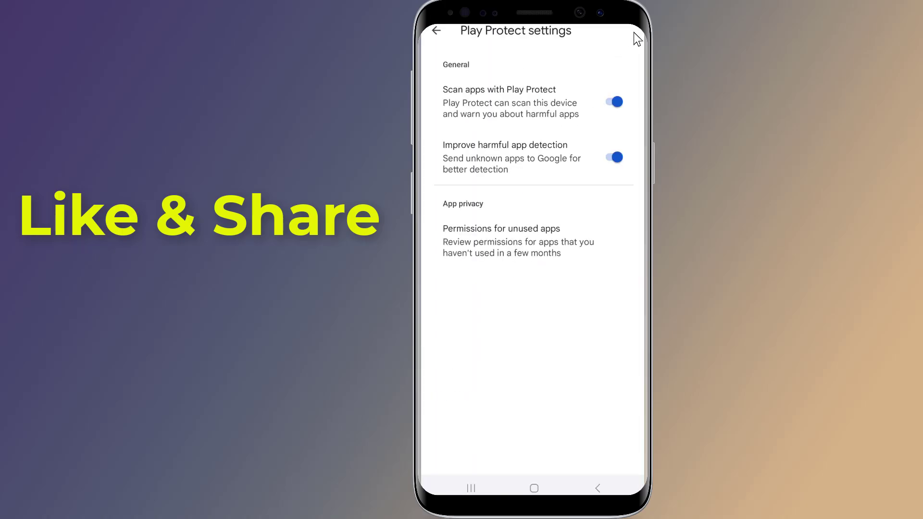
mouse_move(452, 111)
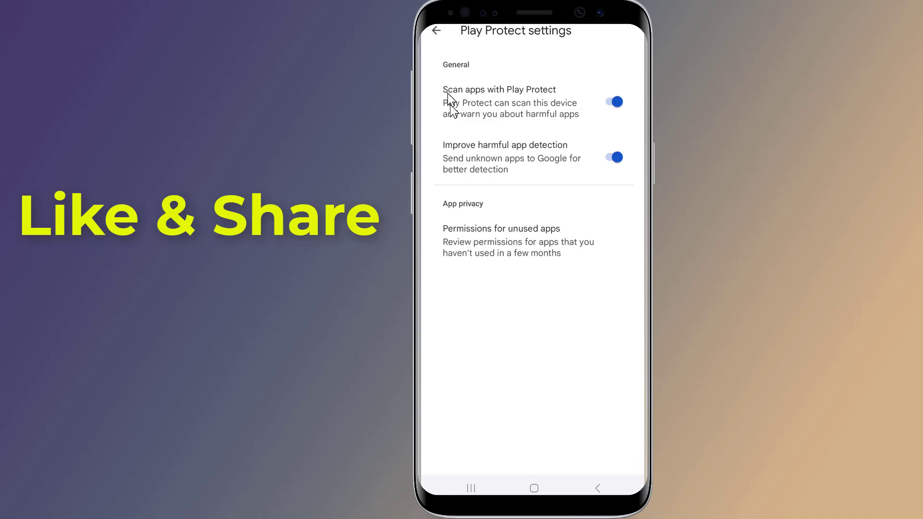
mouse_move(443, 94)
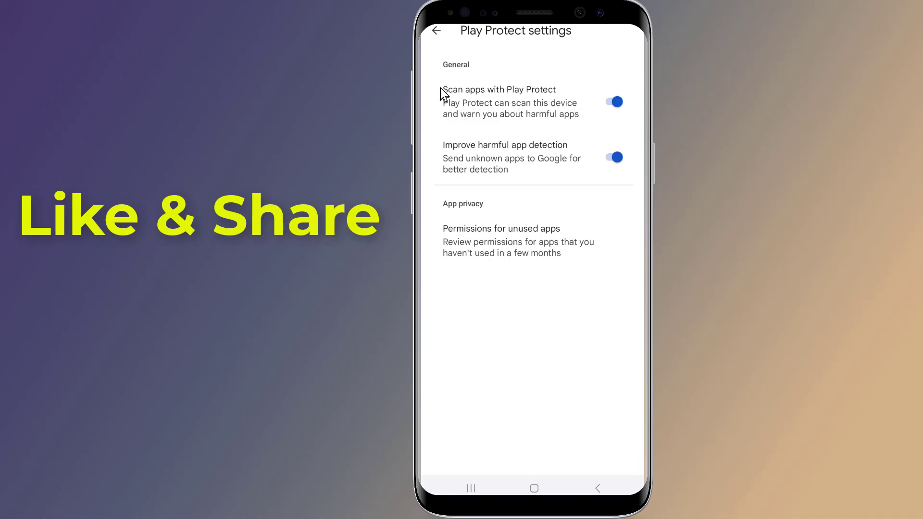
mouse_move(532, 95)
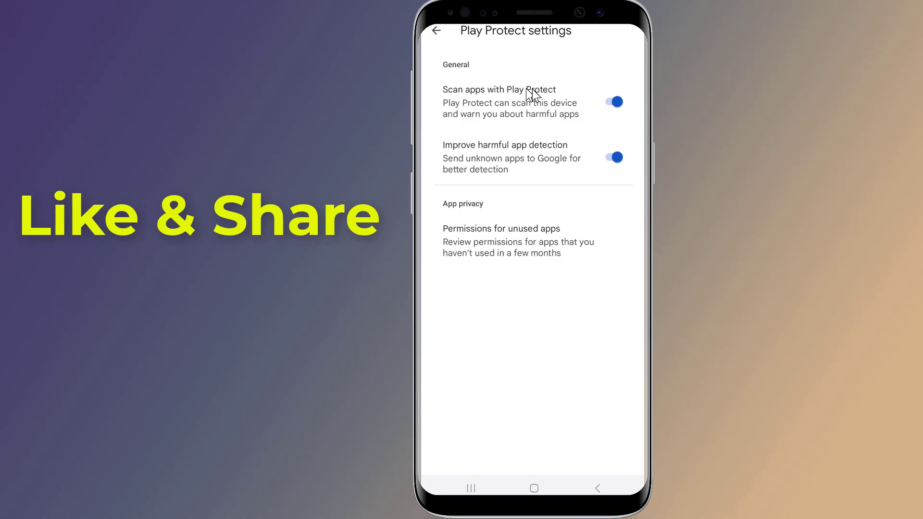
mouse_move(453, 112)
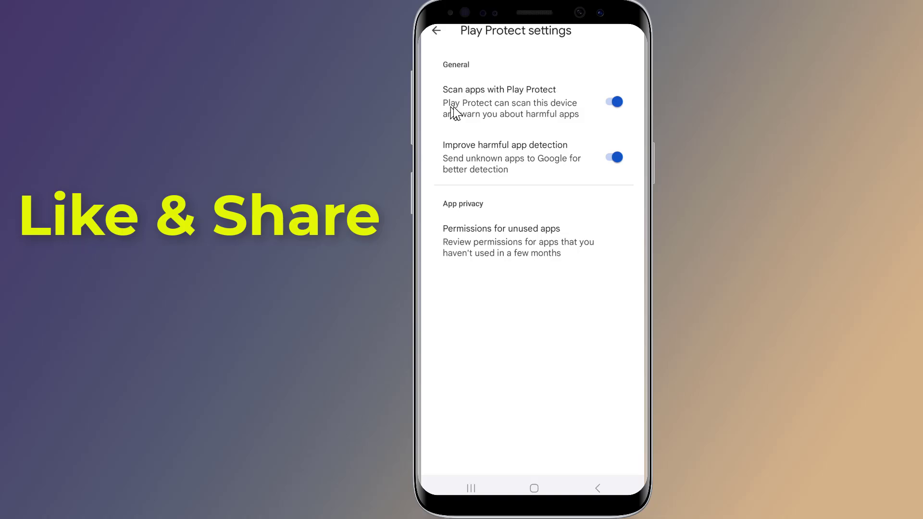
mouse_move(532, 111)
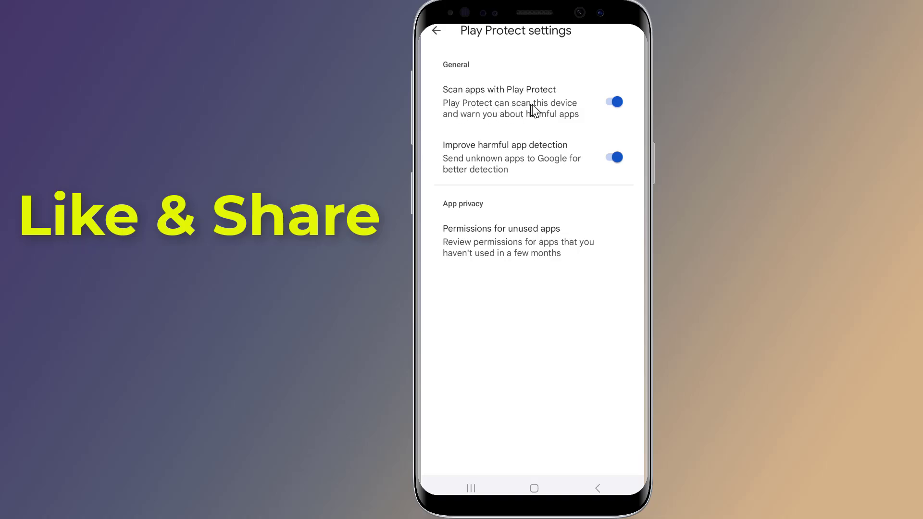
mouse_move(462, 120)
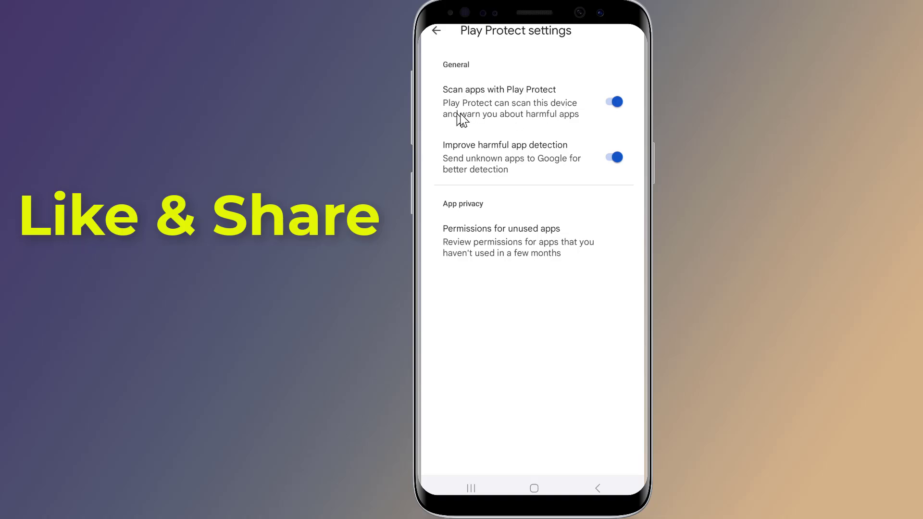
mouse_move(549, 120)
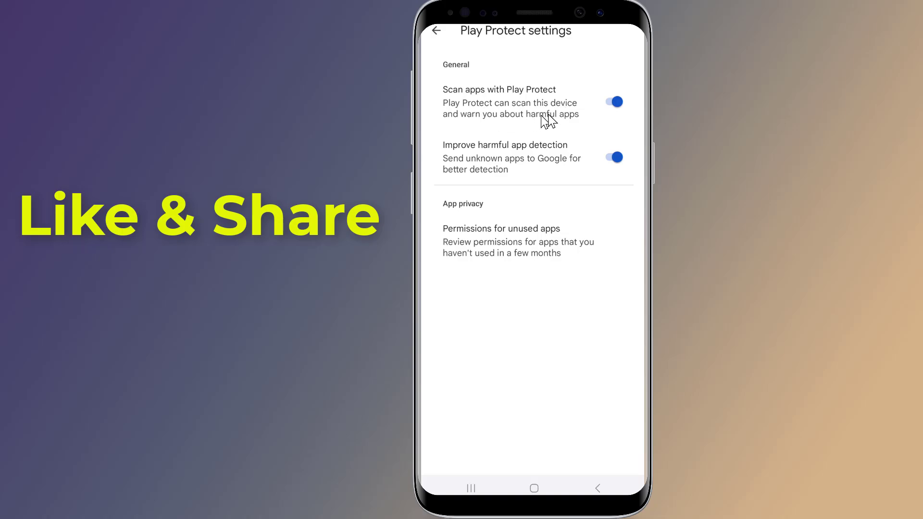
mouse_move(559, 122)
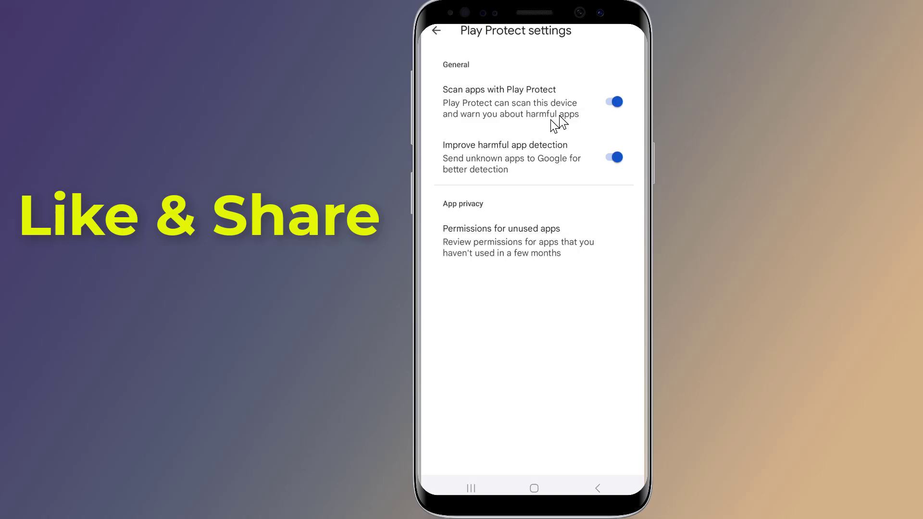
mouse_move(535, 149)
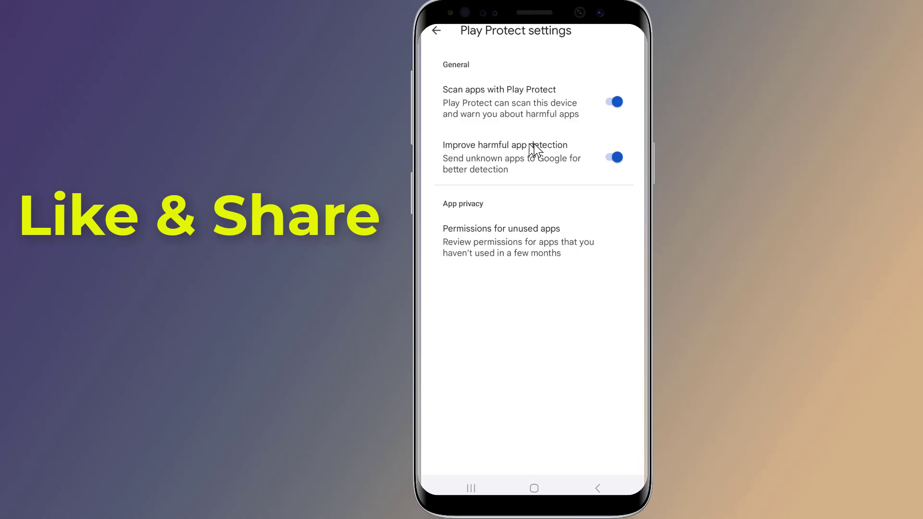
mouse_move(496, 167)
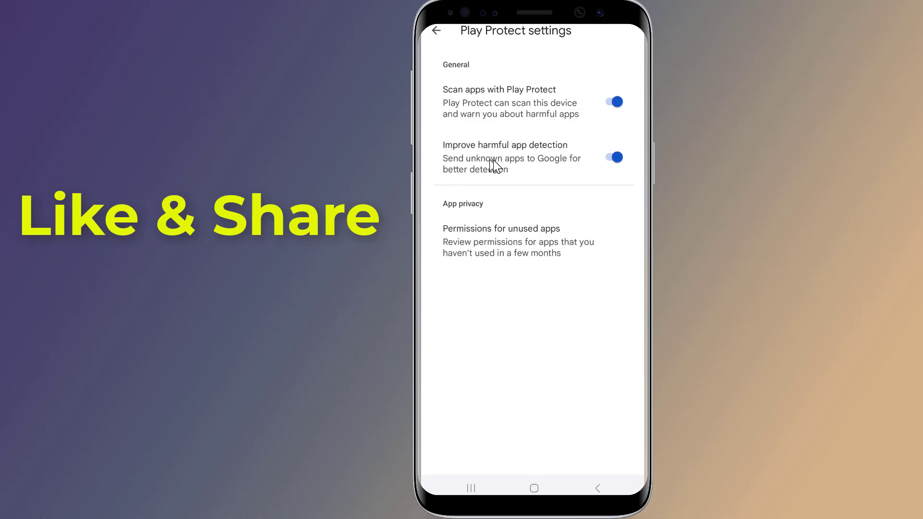
mouse_move(461, 183)
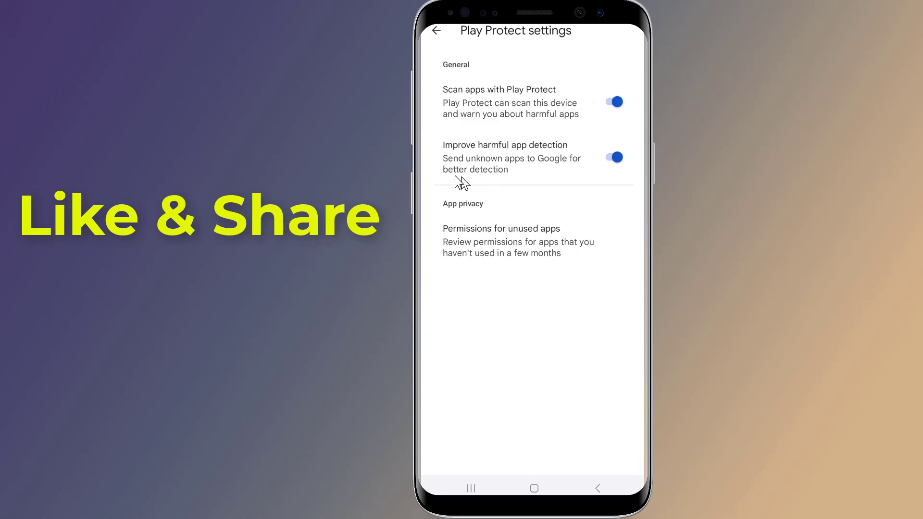
mouse_move(569, 177)
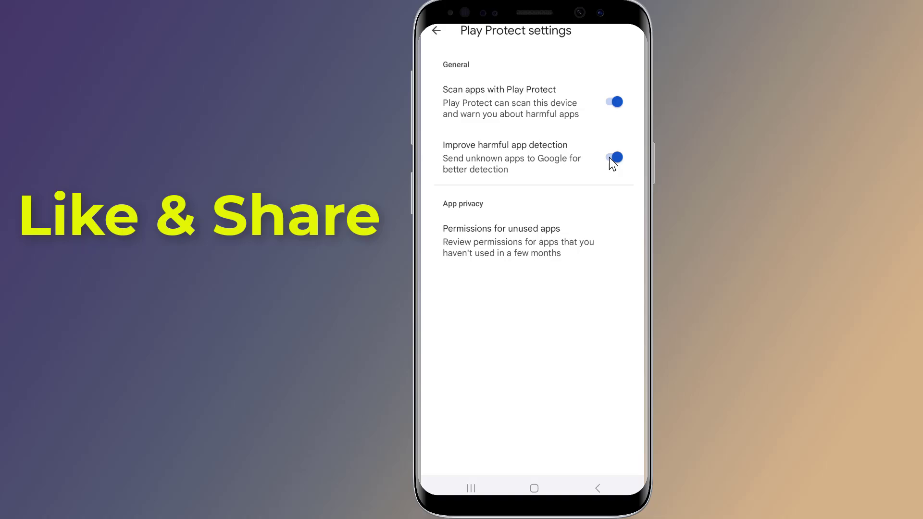
click(612, 159)
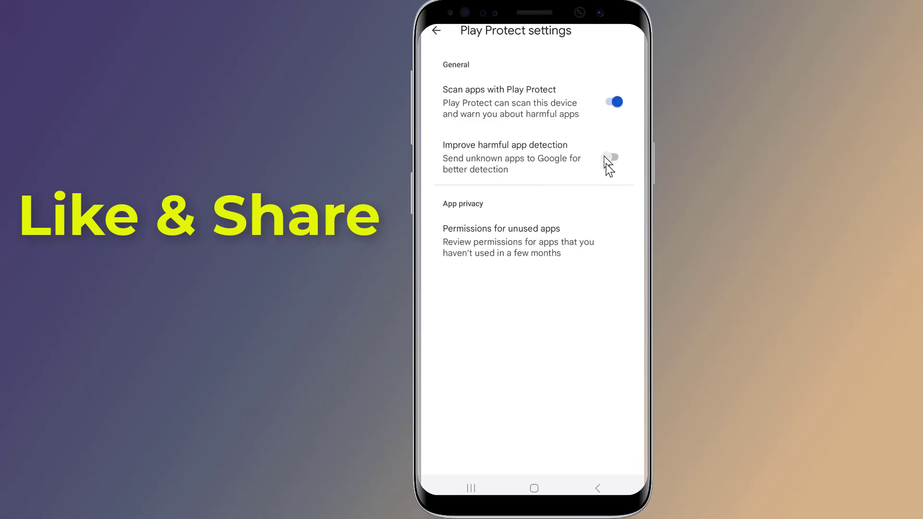
mouse_move(556, 373)
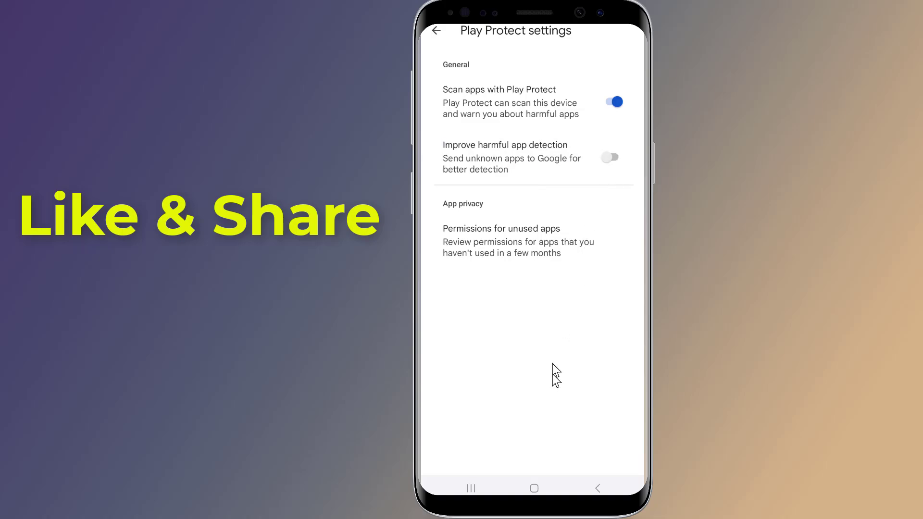